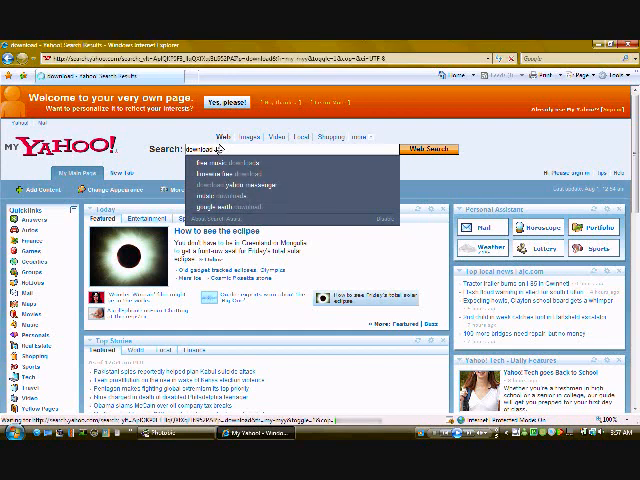
# Search Yahoo for 'download' and open the CNET Download.com result.
pyautogui.click(428, 148)
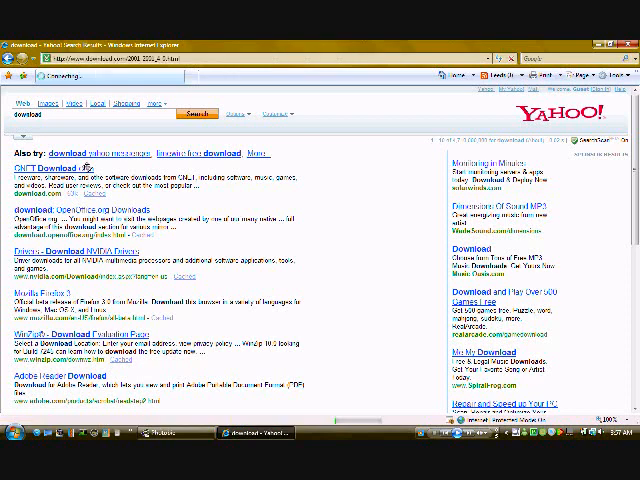
pyautogui.click(60, 166)
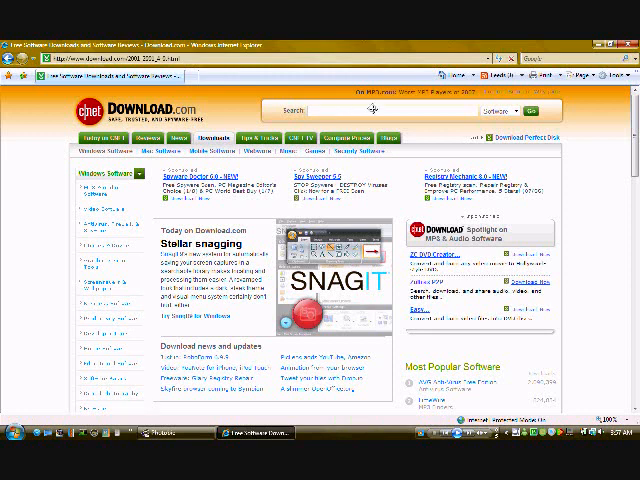
pyautogui.moveTo(410, 108)
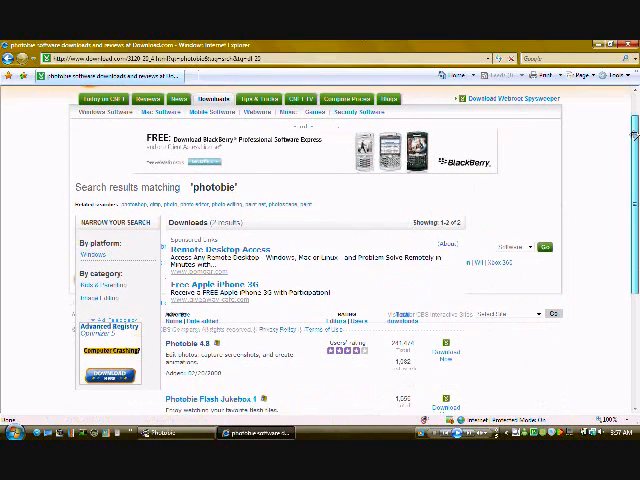
# Scroll down to the 'photobie' results listing Photobie 4.8 first.
pyautogui.scroll(-3)
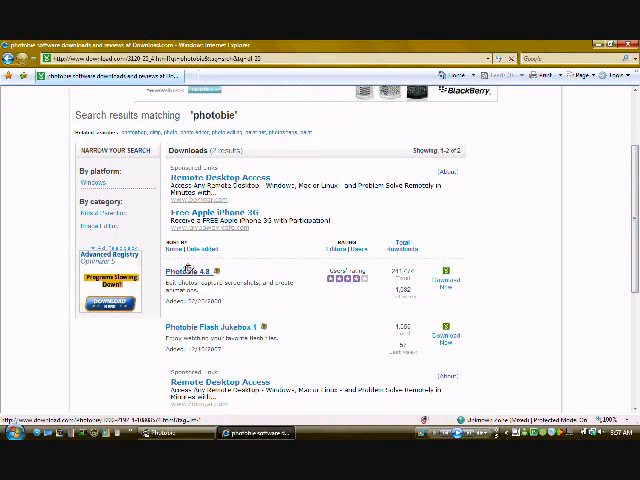
# Open the Photobie 4.8 product page and read through its details and publisher's description.
pyautogui.click(184, 270)
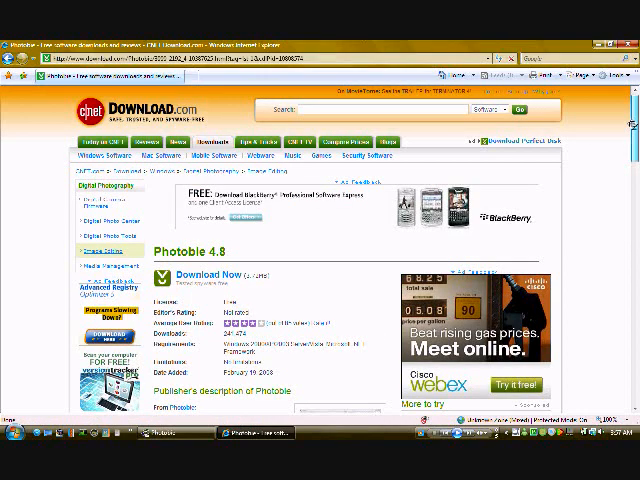
pyautogui.scroll(-3)
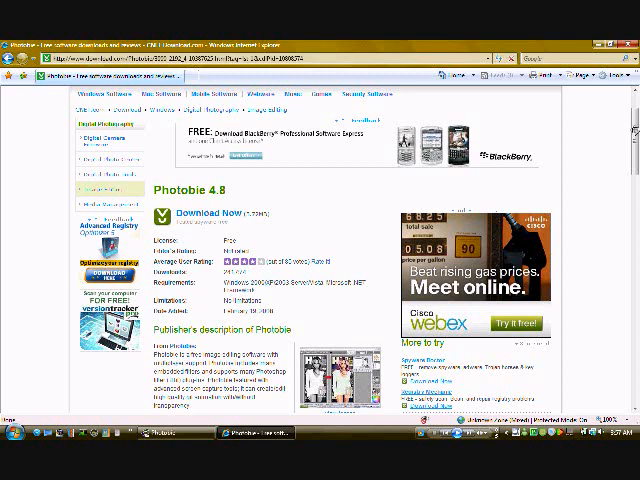
pyautogui.scroll(-3)
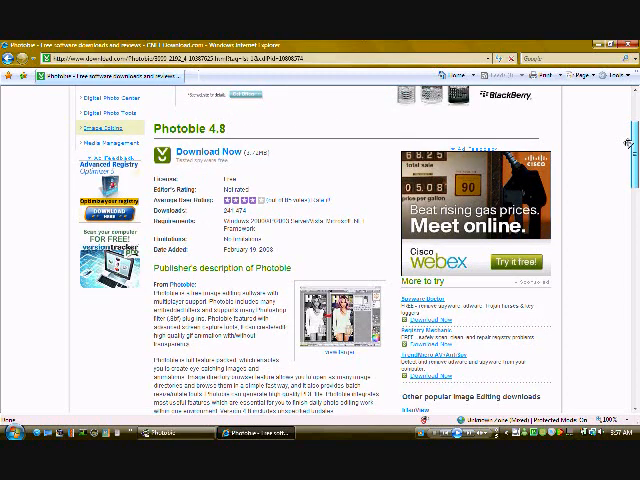
pyautogui.scroll(-3)
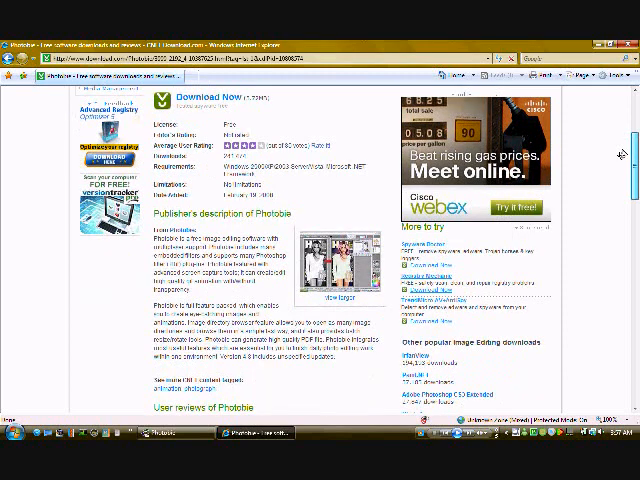
pyautogui.scroll(-3)
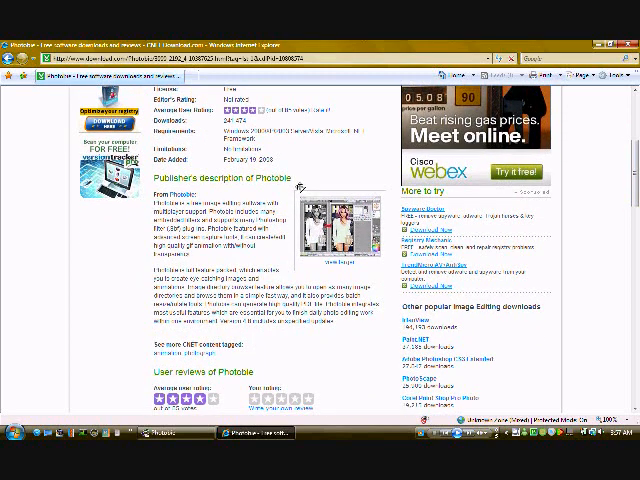
pyautogui.scroll(3)
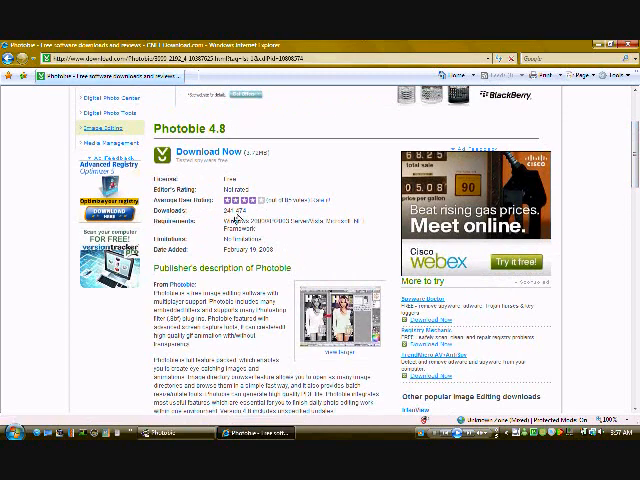
pyautogui.moveTo(314, 172)
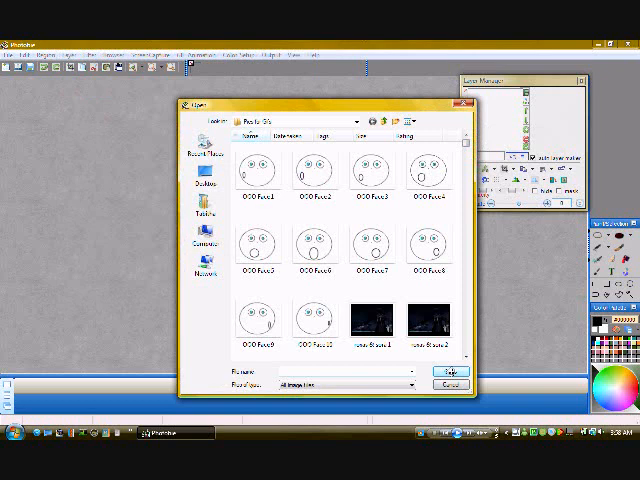
# Select all the OOO Face images in the folder and open them.
pyautogui.click(262, 175)
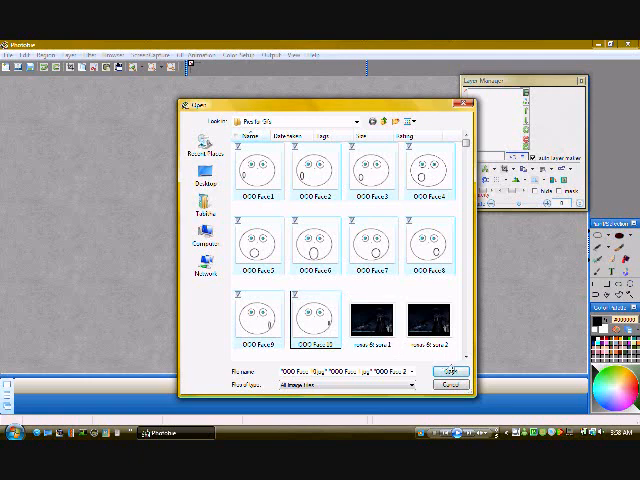
pyautogui.click(452, 371)
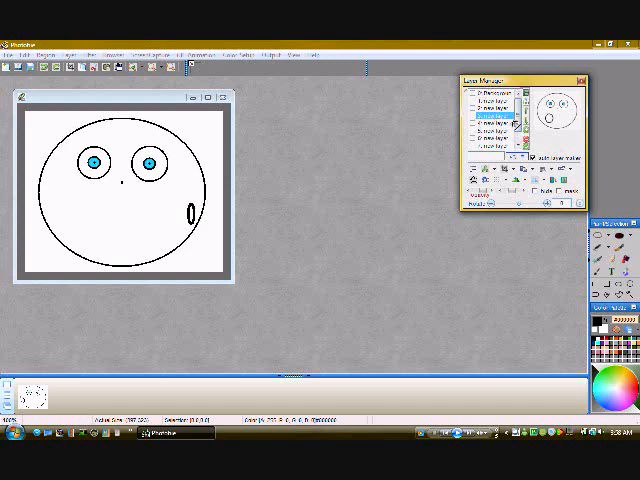
# Select two of the face layers in the Layer Manager to check they loaded.
pyautogui.click(490, 128)
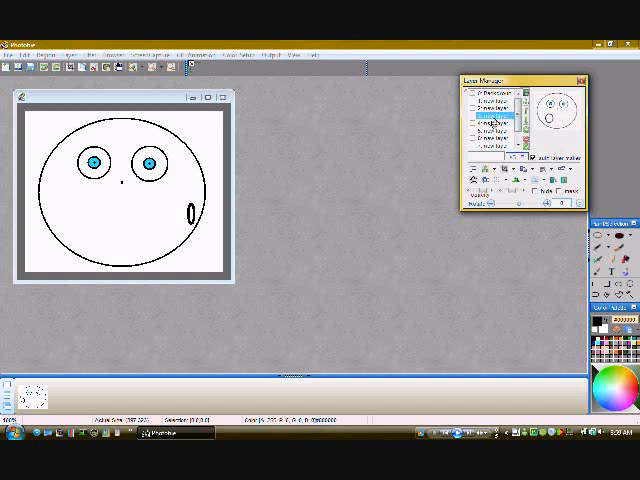
pyautogui.click(490, 137)
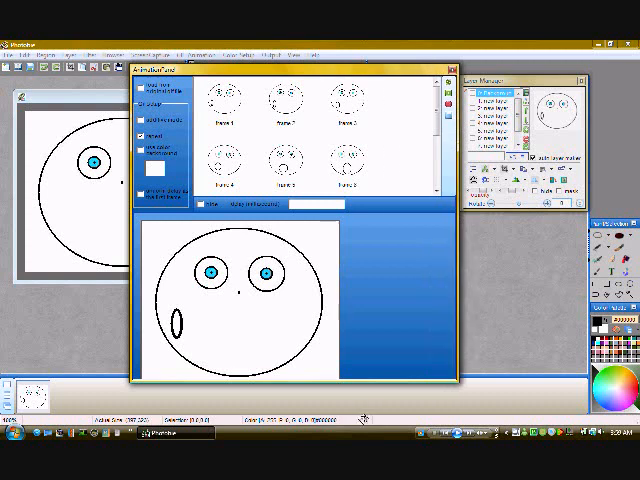
pyautogui.moveTo(380, 322)
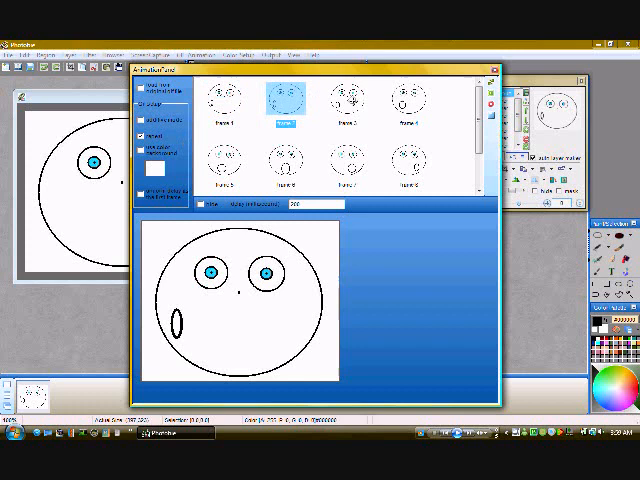
# Select frames 2, 1 and 3 to inspect their 200 ms delays.
pyautogui.click(225, 97)
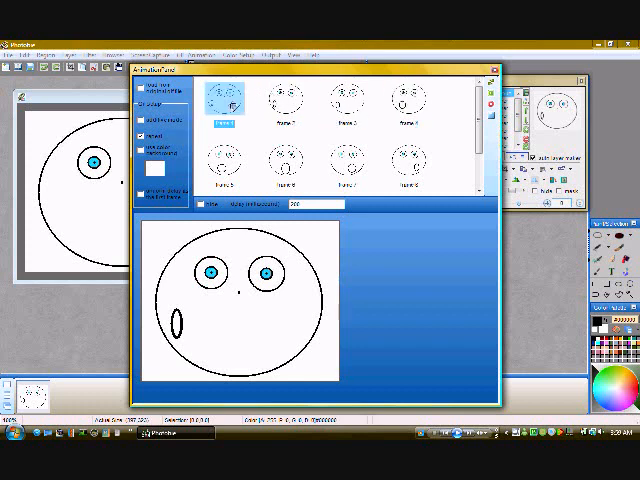
pyautogui.click(340, 95)
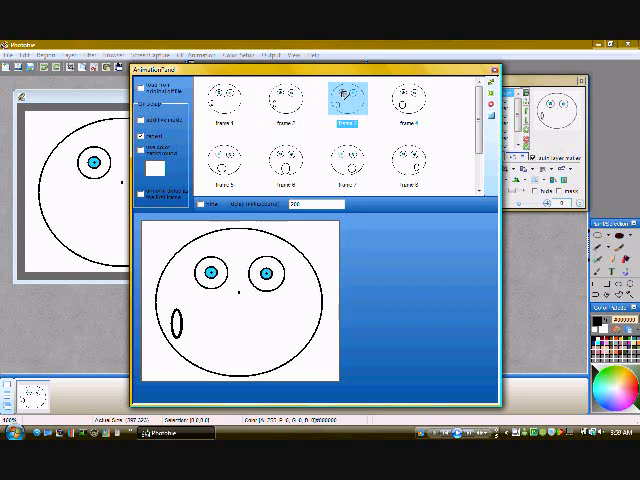
pyautogui.click(287, 98)
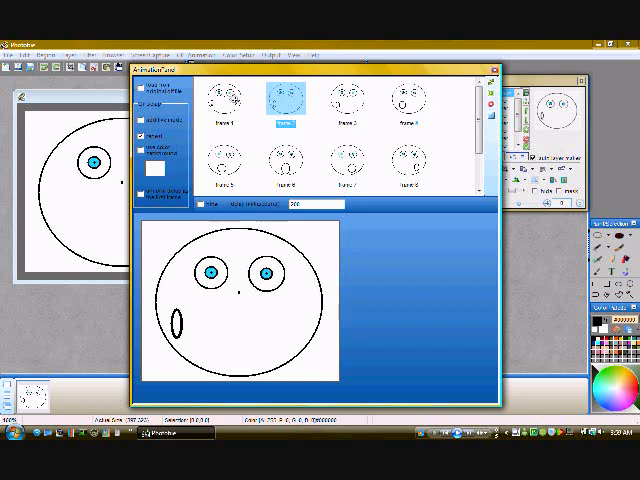
pyautogui.click(352, 100)
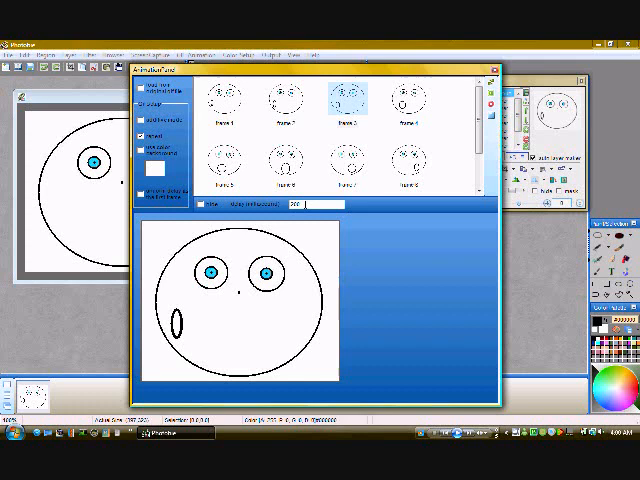
# Give frame 1 a 500 ms delay and compare it against frames 4 and 3.
pyautogui.click(227, 97)
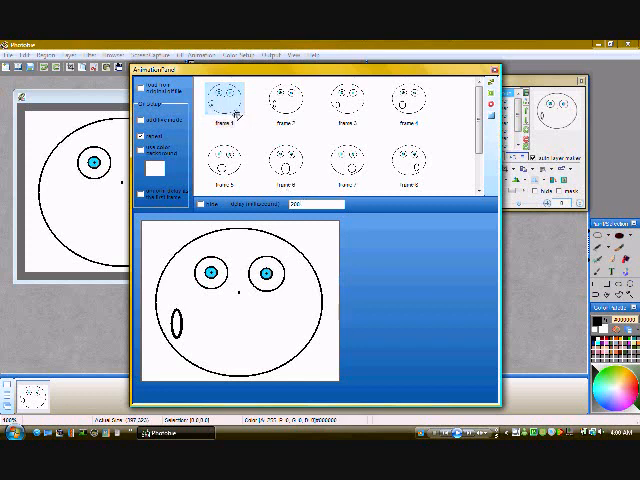
pyautogui.click(226, 100)
pyautogui.write('500')
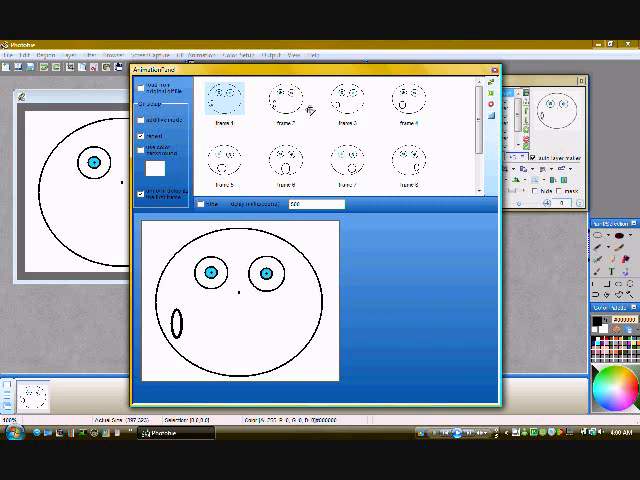
pyautogui.click(410, 95)
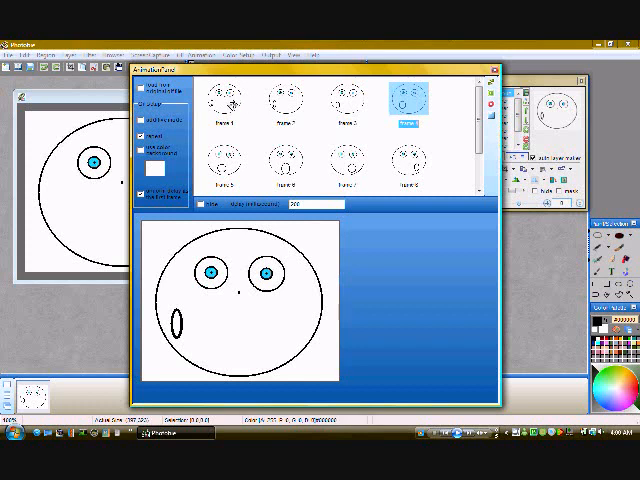
pyautogui.click(226, 97)
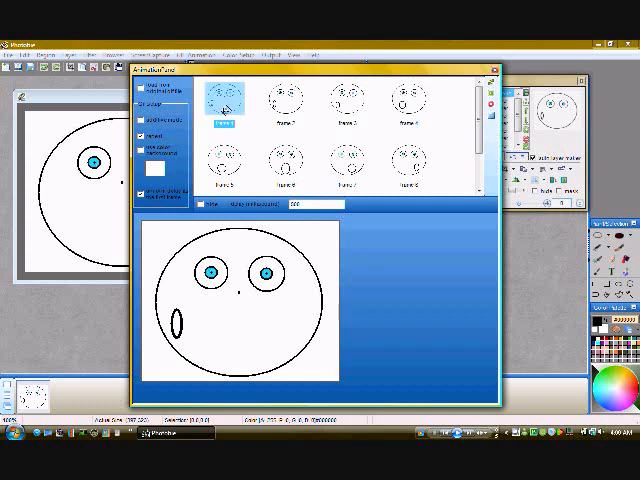
pyautogui.click(346, 98)
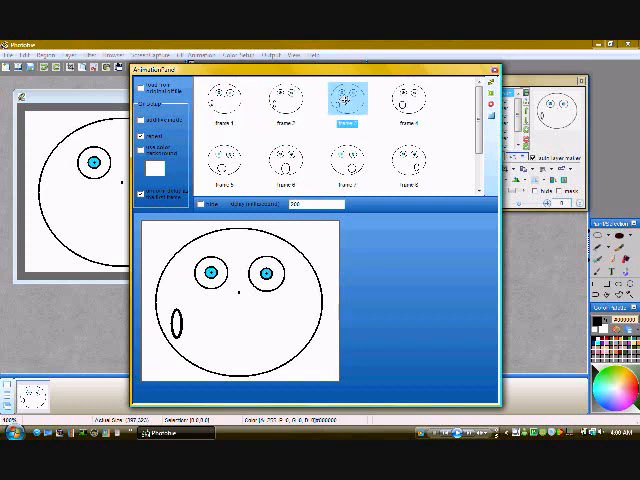
pyautogui.click(405, 93)
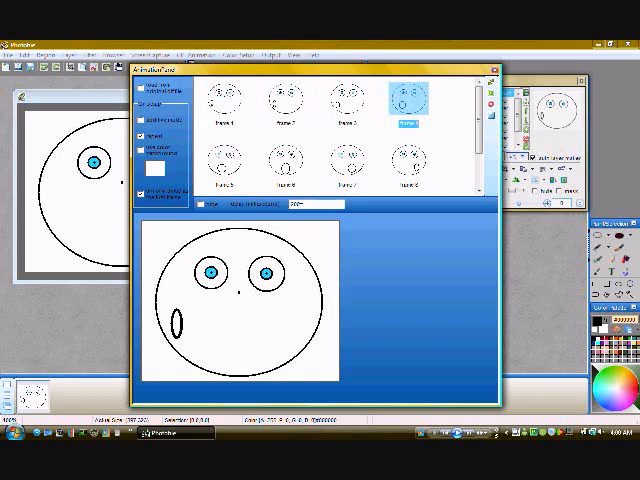
pyautogui.click(228, 95)
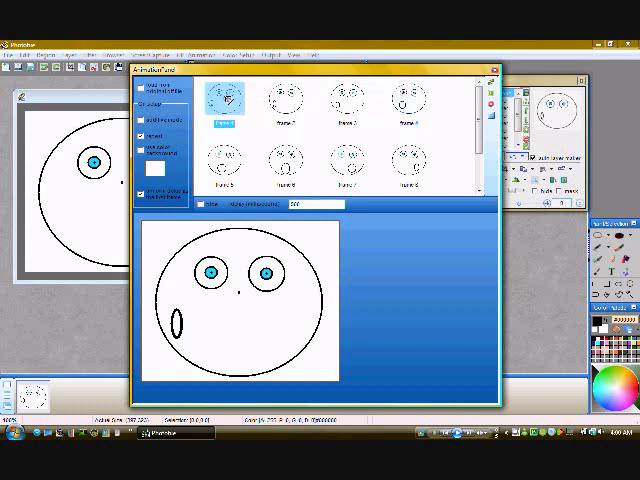
pyautogui.scroll(-3)
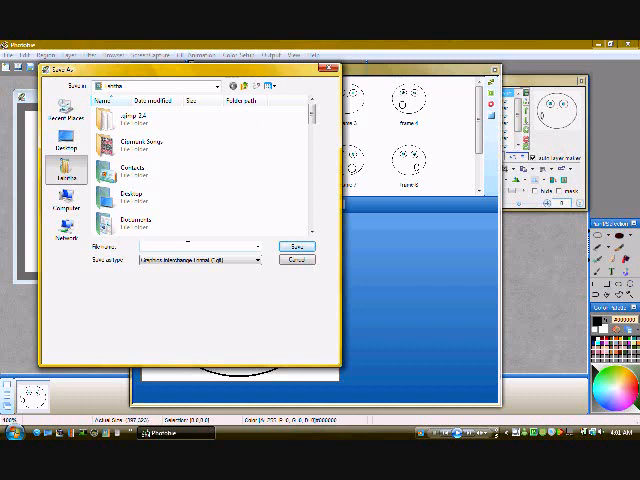
# Choose Graphics Interchange Format (*.gif) as the save type.
pyautogui.click(258, 259)
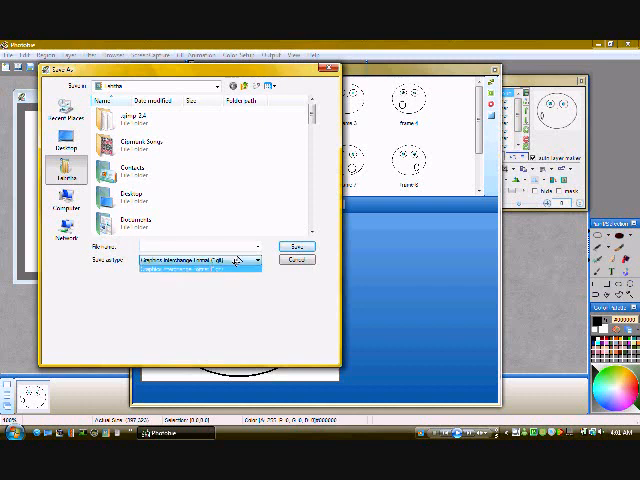